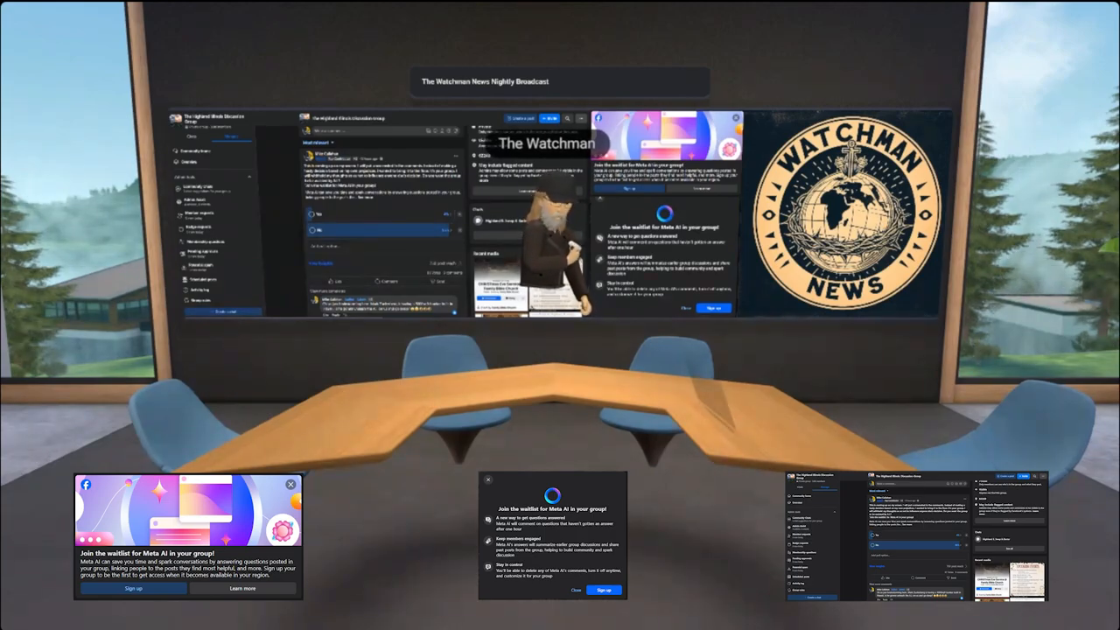
Step: Enlarge the Meta AI waitlist card to read it, then shrink it back beside the table
click(188, 534)
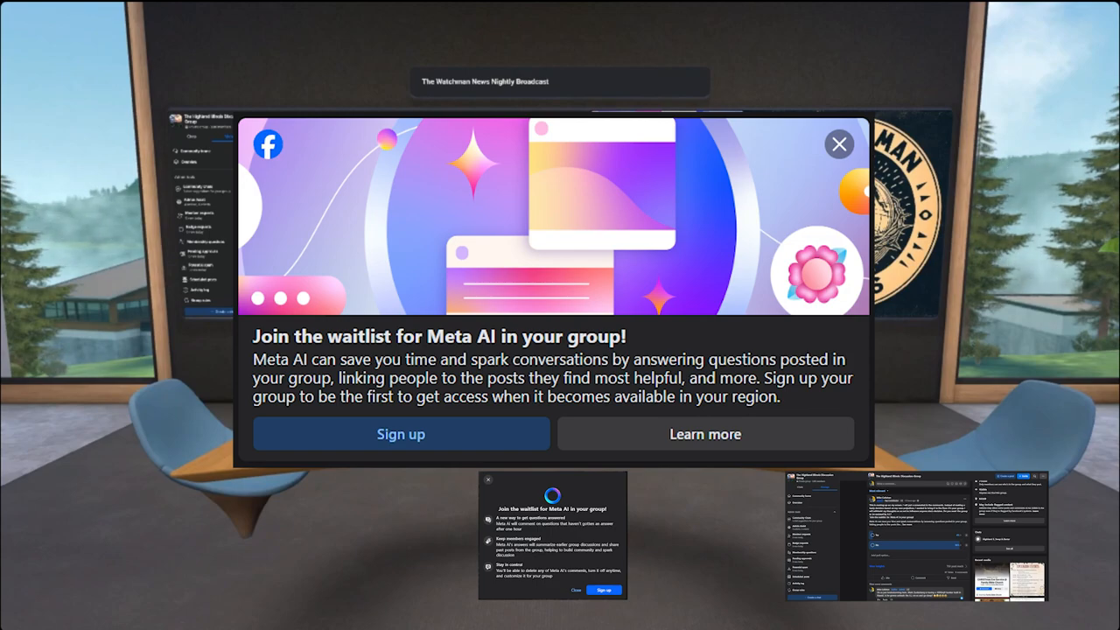
click(838, 144)
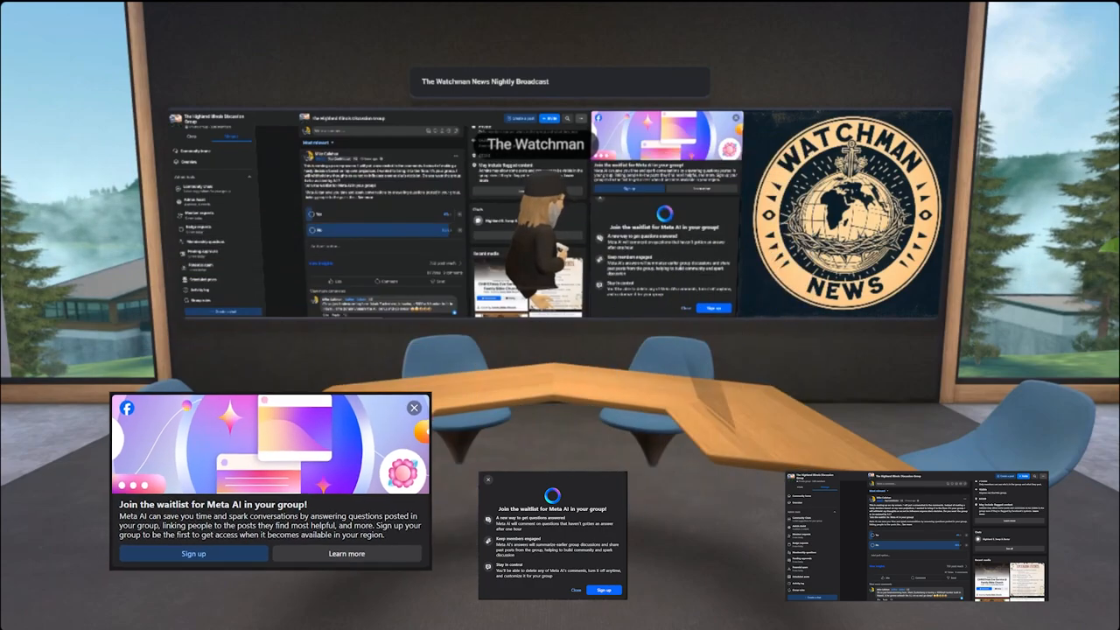